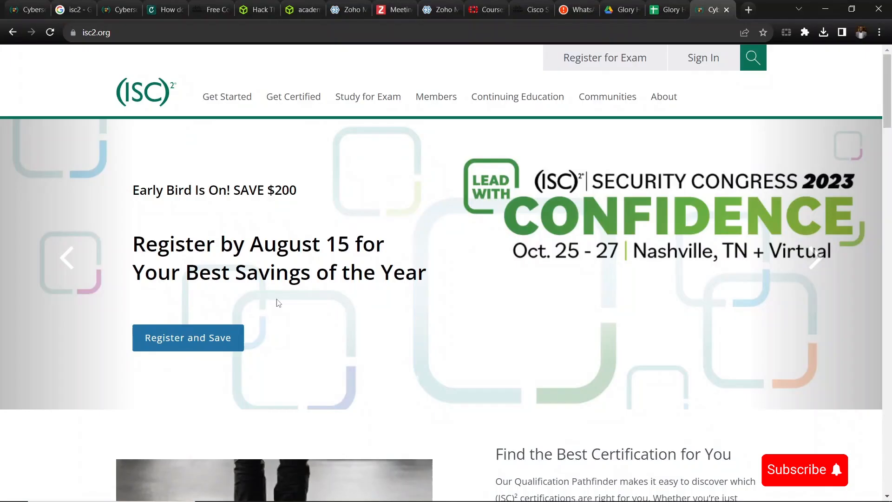
{"action": "mouse_move", "coordinate": [405, 154]}
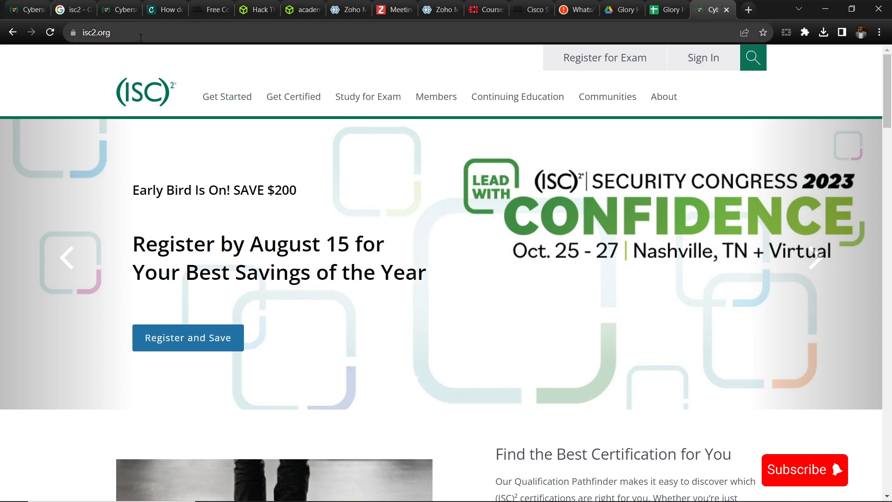
Show the Get Started menu on isc2.org with its free exam and training offer
{"action": "left_click", "coordinate": [117, 33]}
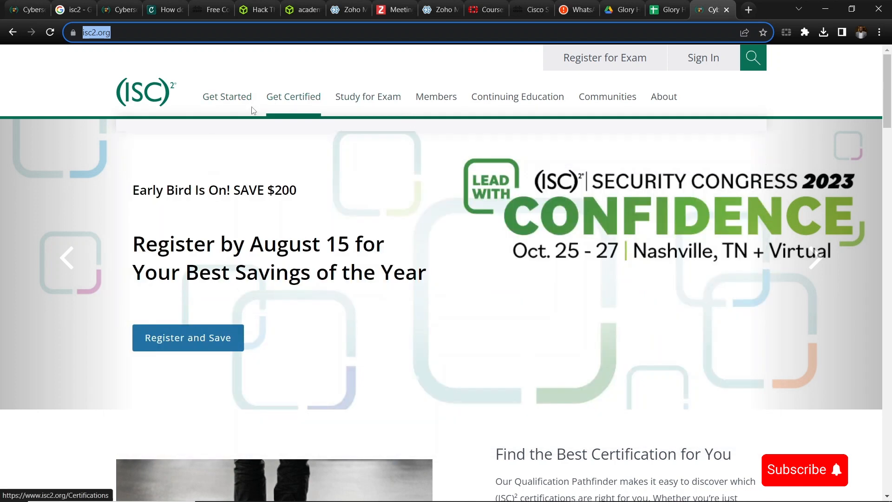
{"action": "left_click", "coordinate": [227, 97]}
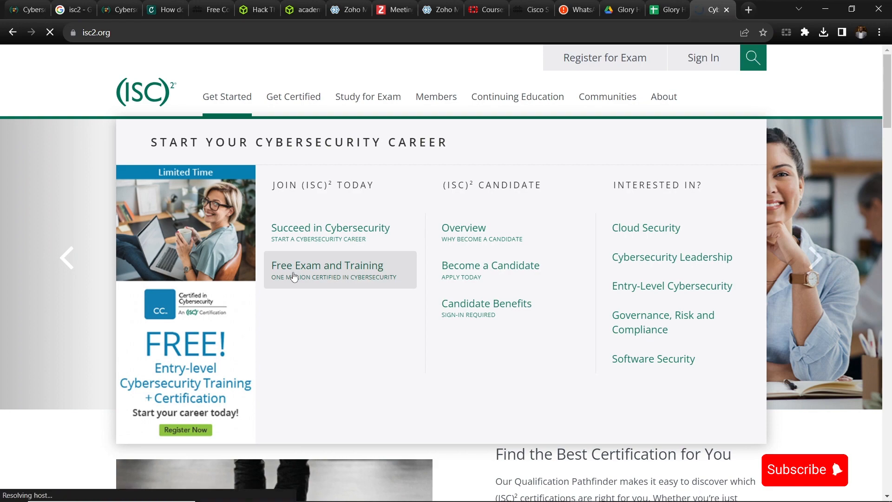
Go to the Free Exam and Training page for One Million Certified in Cybersecurity
{"action": "left_click", "coordinate": [327, 266]}
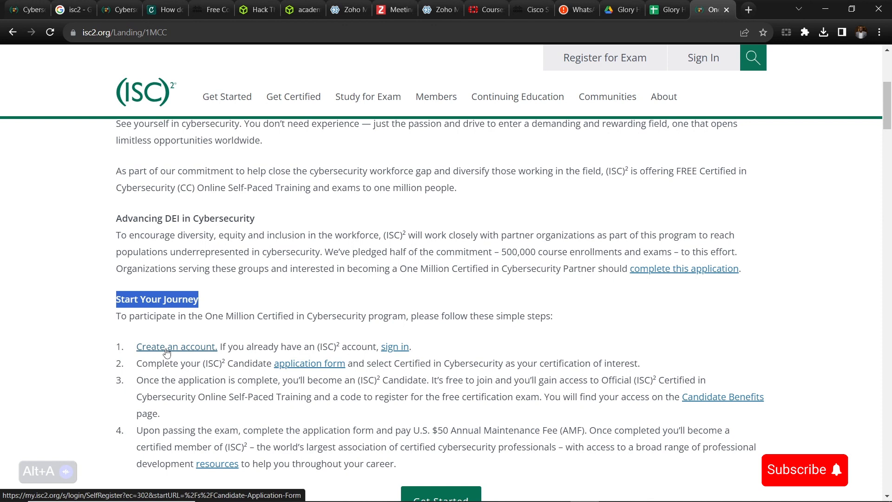
Start creating a new ISC2 account from the Start Your Journey section
{"action": "left_click", "coordinate": [167, 346]}
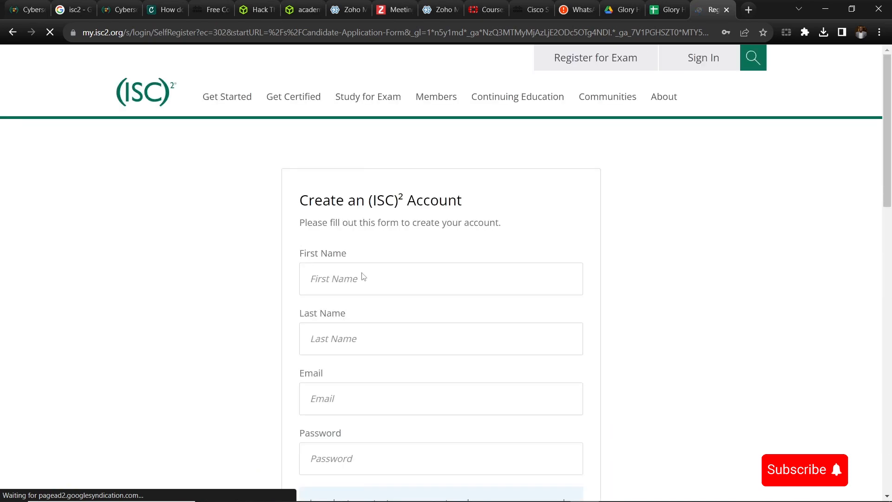
{"action": "scroll", "scroll_direction": "down", "scroll_amount": 3}
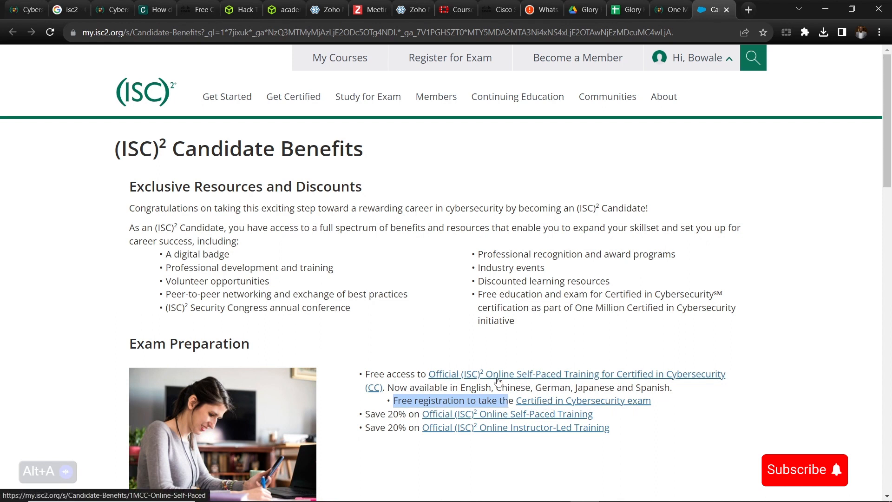
Go to the free self-paced CC training link from Candidate Benefits in a new tab
{"action": "left_click", "coordinate": [584, 399]}
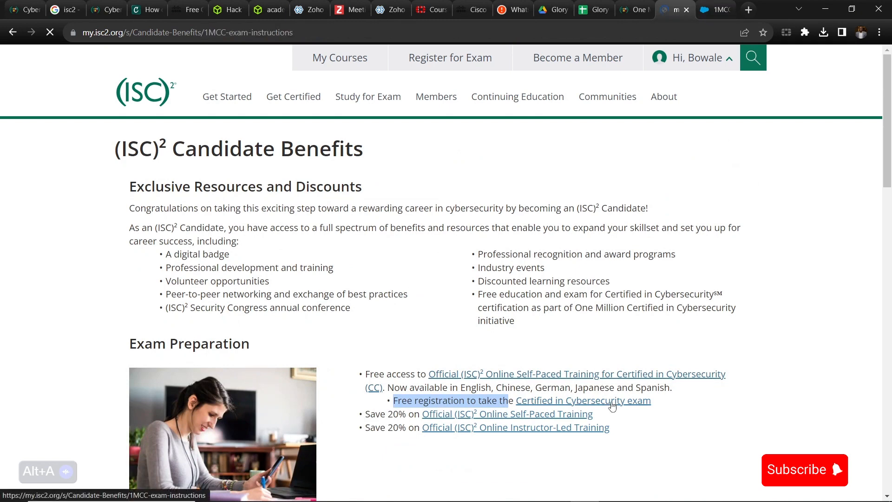
View the free Certified in Cybersecurity exam details from Candidate Benefits
{"action": "left_click", "coordinate": [584, 400]}
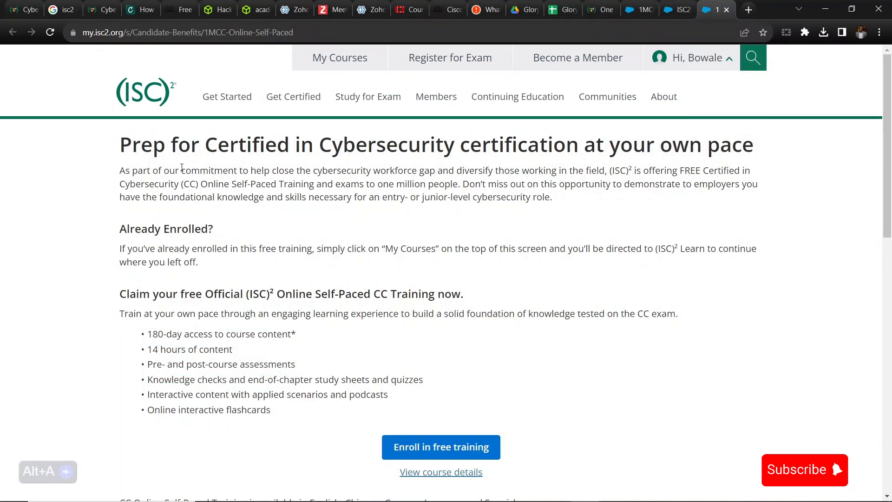
Enroll in the free Official ISC2 CC Online Self-Paced Training, adding it to the cart at $0.00
{"action": "left_click", "coordinate": [441, 447]}
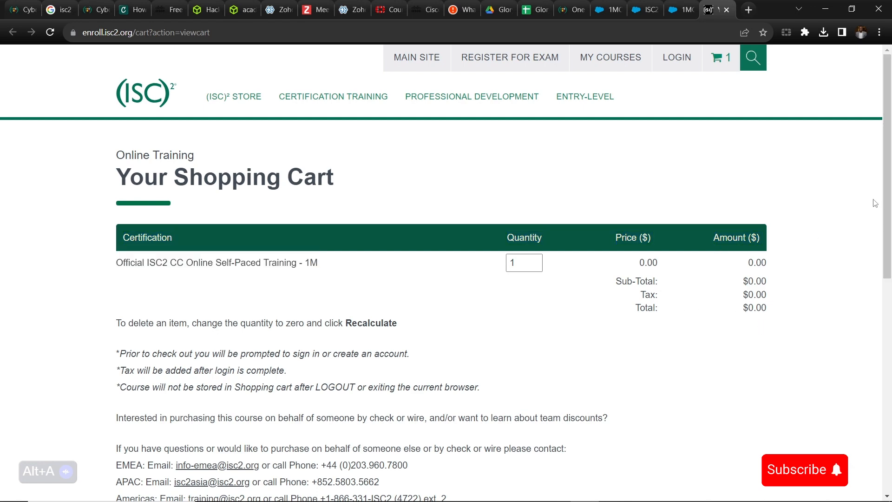
{"action": "scroll", "scroll_direction": "down", "scroll_amount": 3}
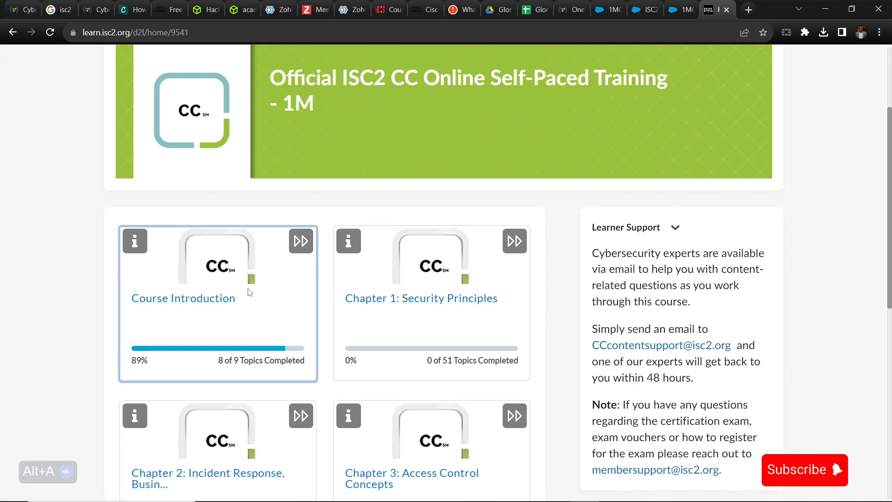
Review the course home page showing Chapters 1–5 at 0% and 0 of 6 badges earned
{"action": "scroll", "scroll_direction": "down", "scroll_amount": 3}
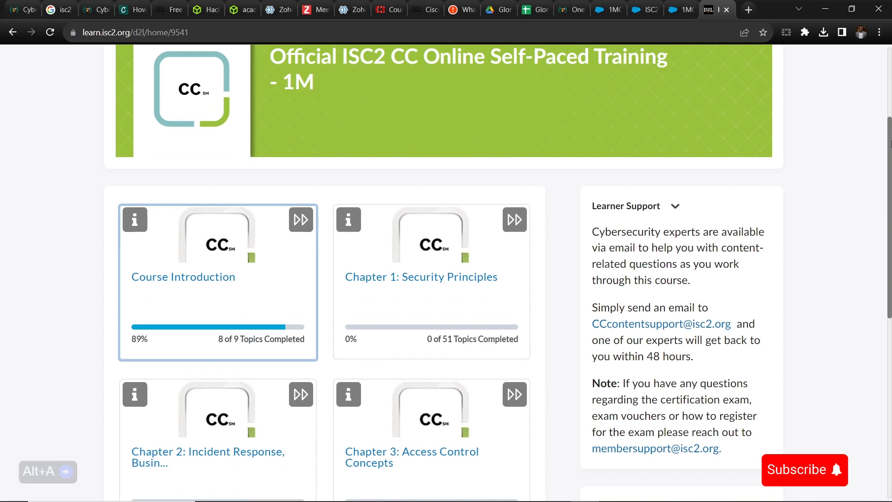
{"action": "scroll", "scroll_direction": "down", "scroll_amount": 3}
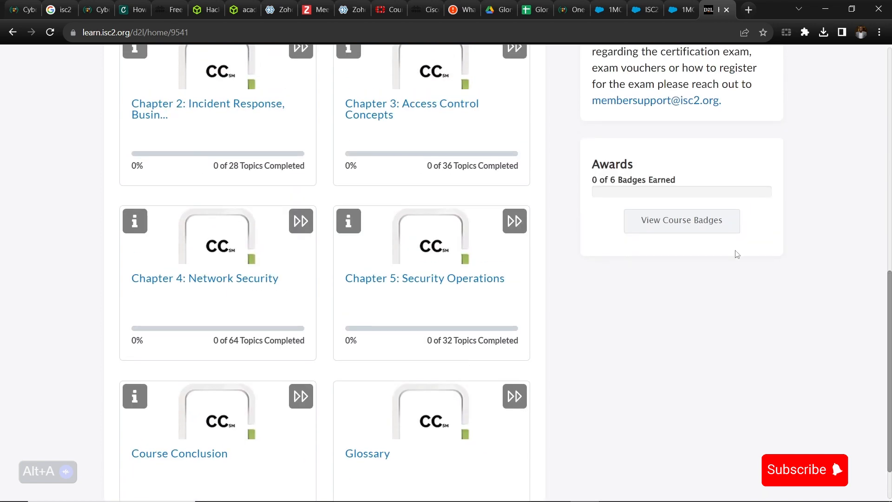
{"action": "mouse_move", "coordinate": [621, 193]}
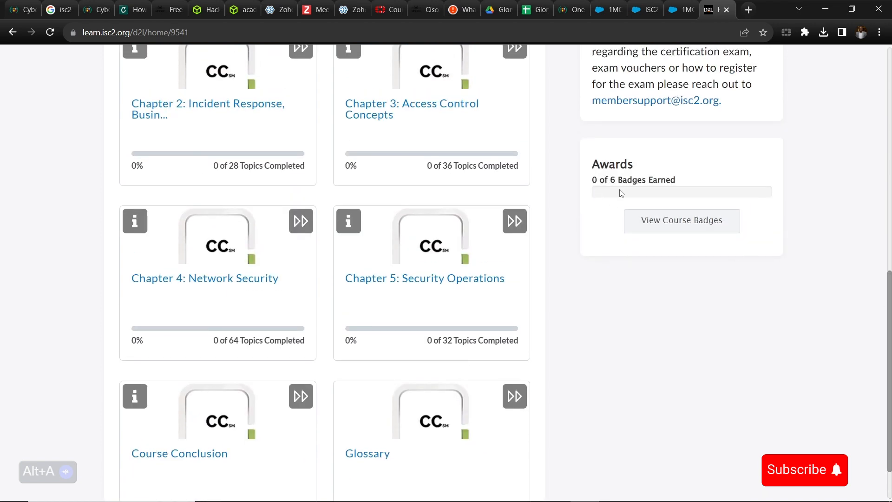
{"action": "scroll", "scroll_direction": "up", "scroll_amount": 3}
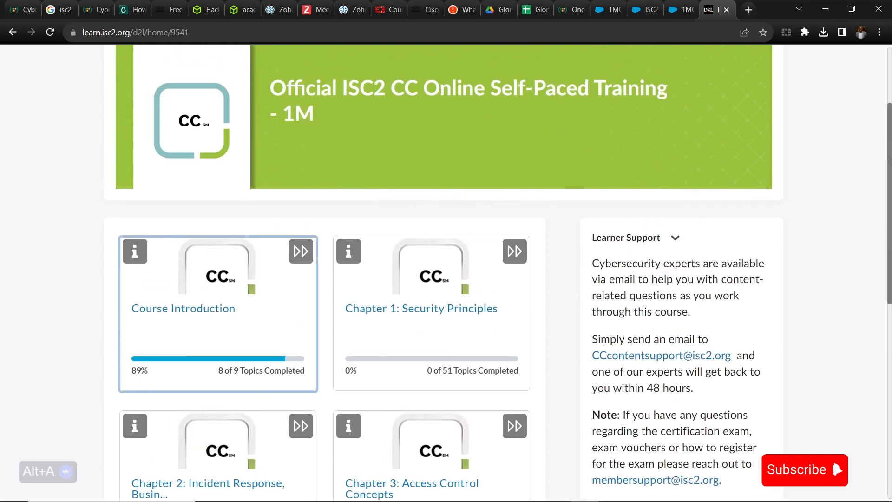
{"action": "scroll", "scroll_direction": "up", "scroll_amount": 3}
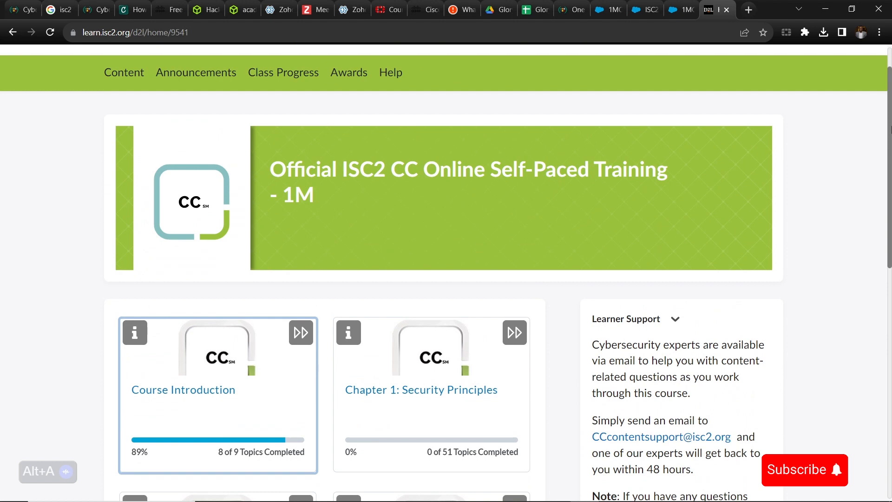